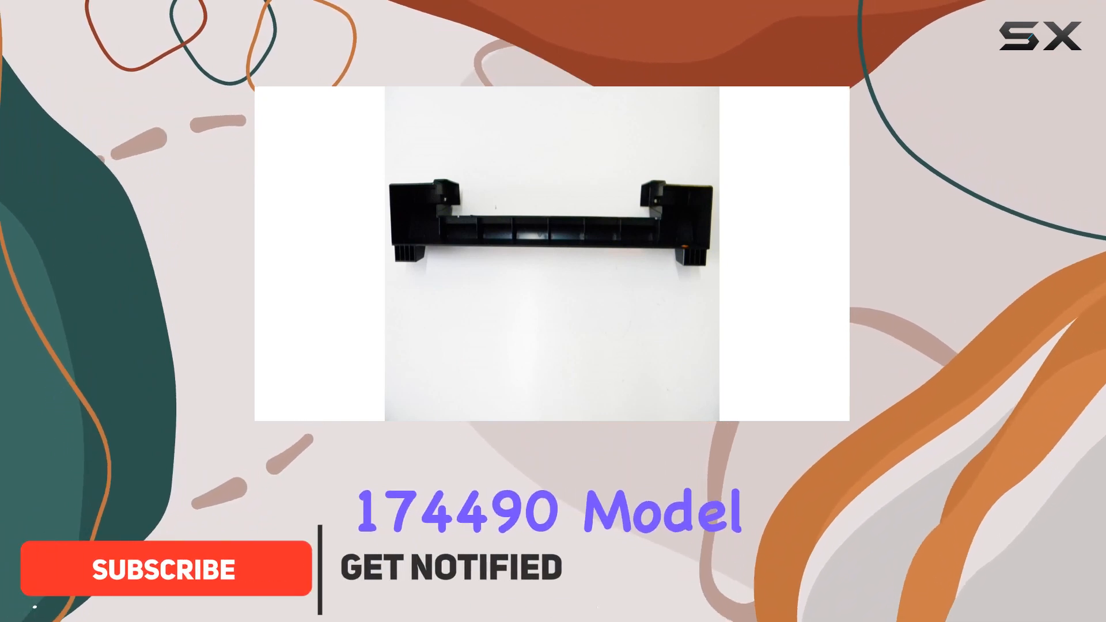
pyautogui.click(166, 568)
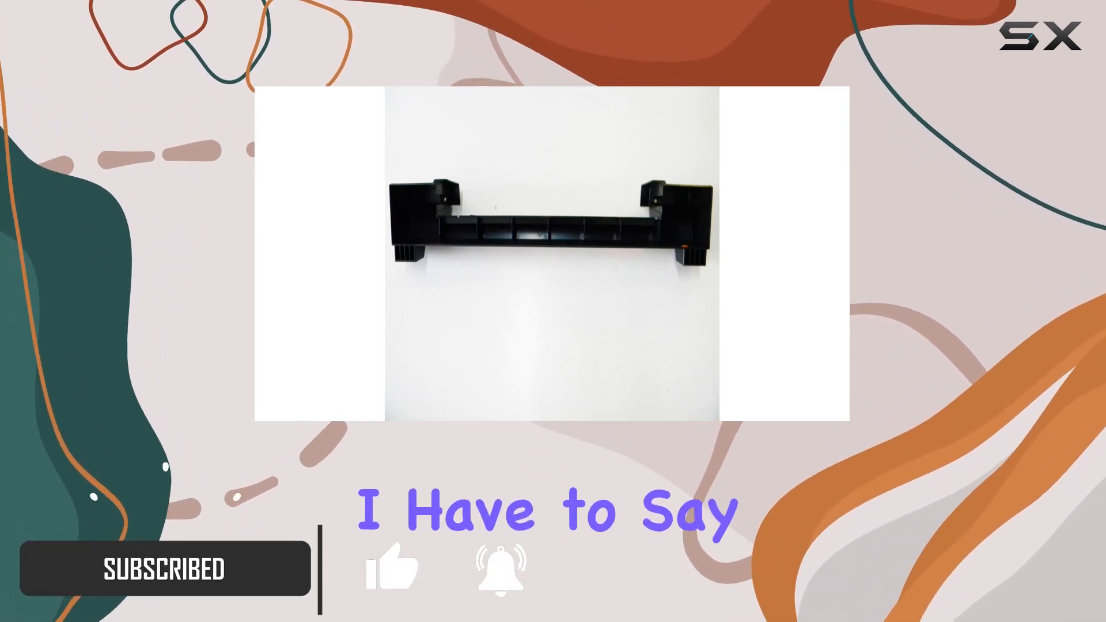